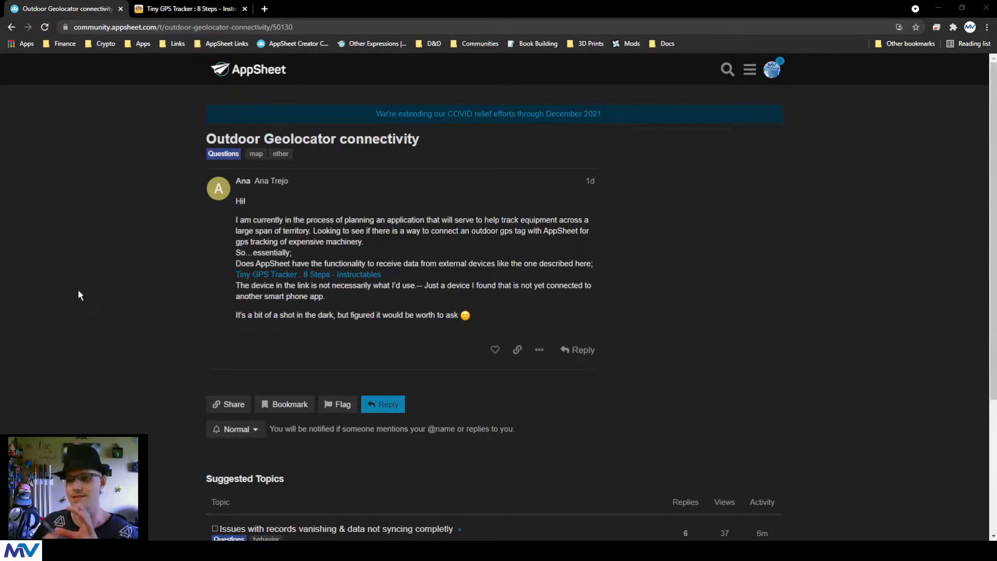
mouse_move(161, 260)
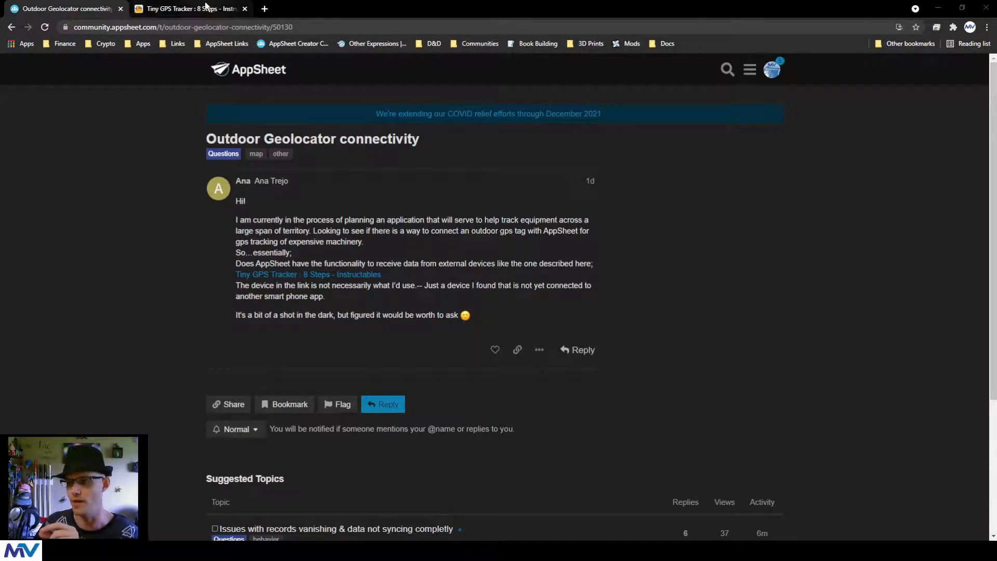
Step: Read the Tiny GPS Tracker guide through Steps 4 and 5, uploading the sketch and transporting the device
left_click(187, 8)
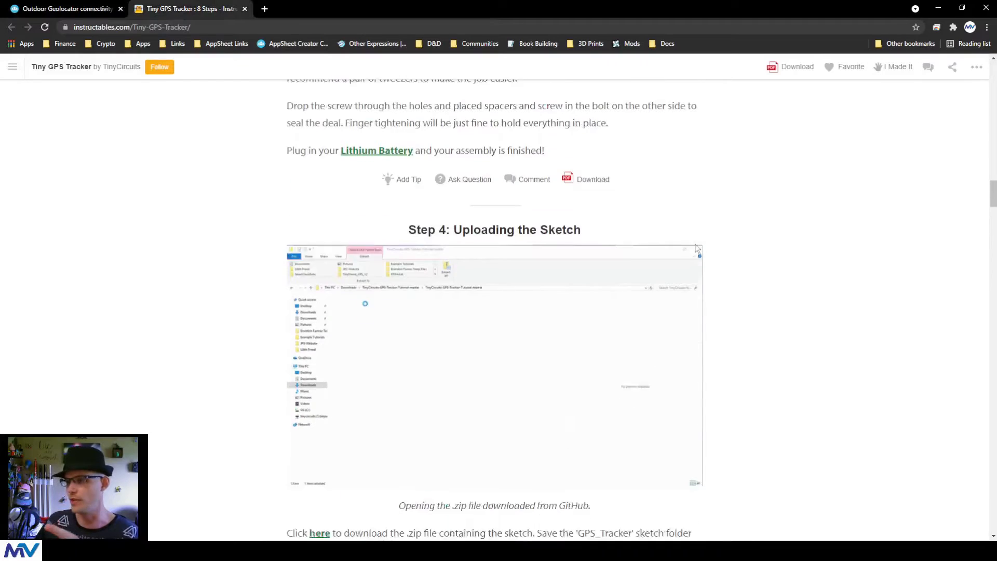
scroll("down", 3)
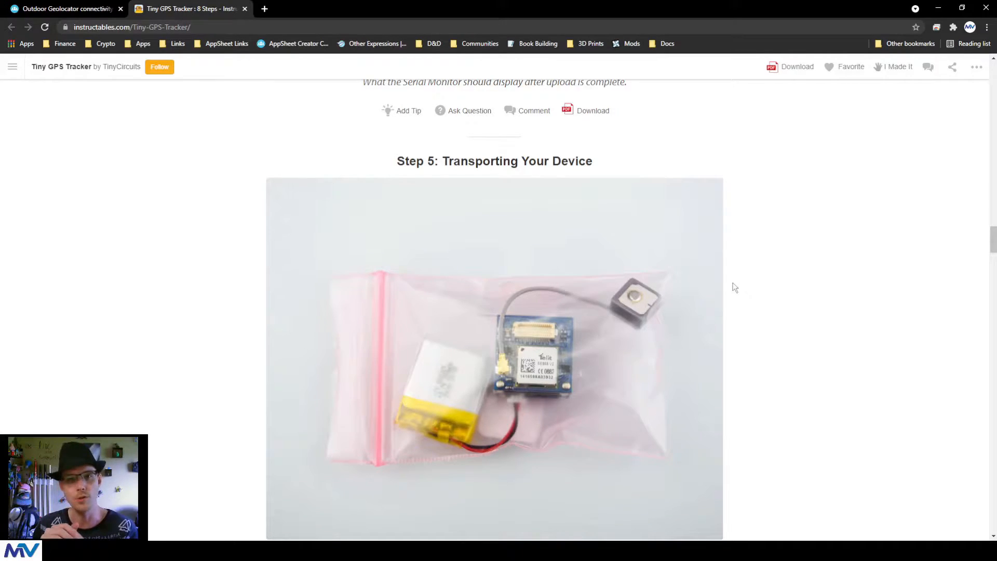
mouse_move(766, 236)
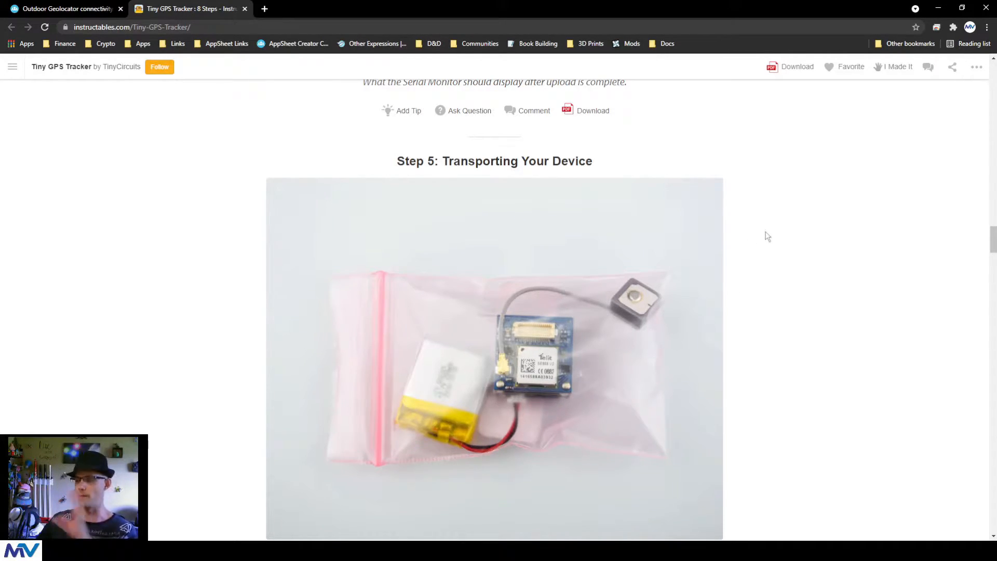
scroll("down", 3)
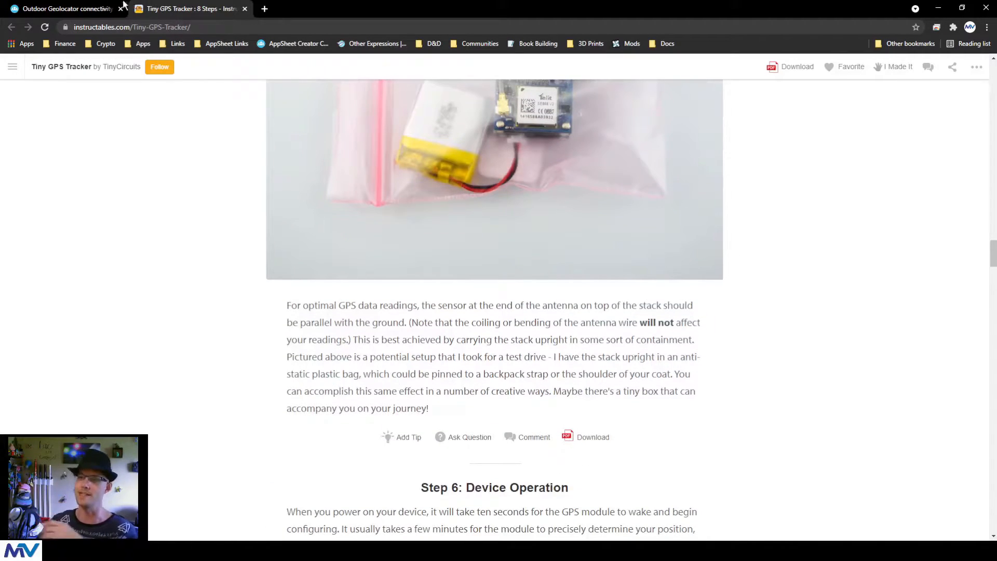
left_click(64, 8)
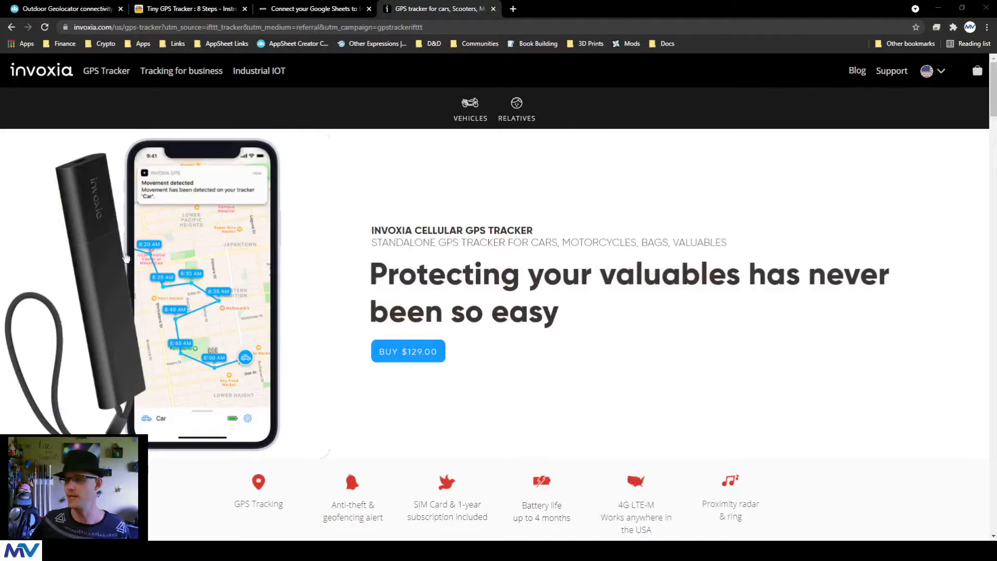
mouse_move(741, 301)
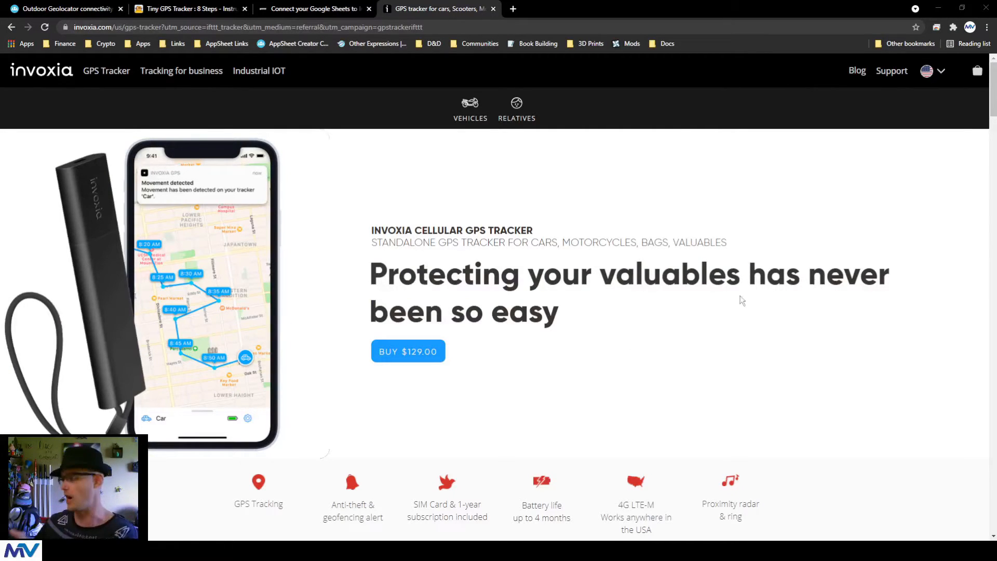
mouse_move(96, 281)
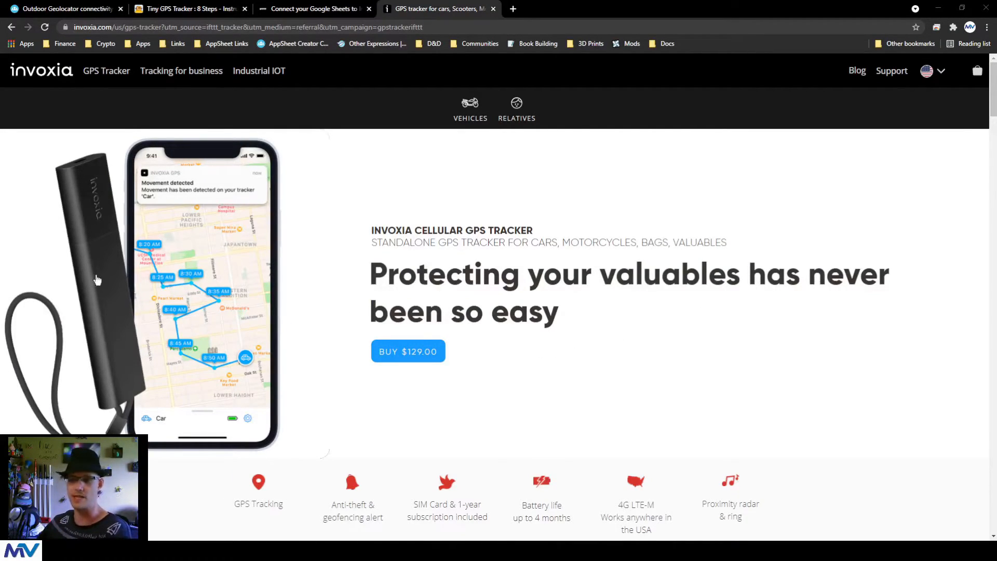
mouse_move(278, 339)
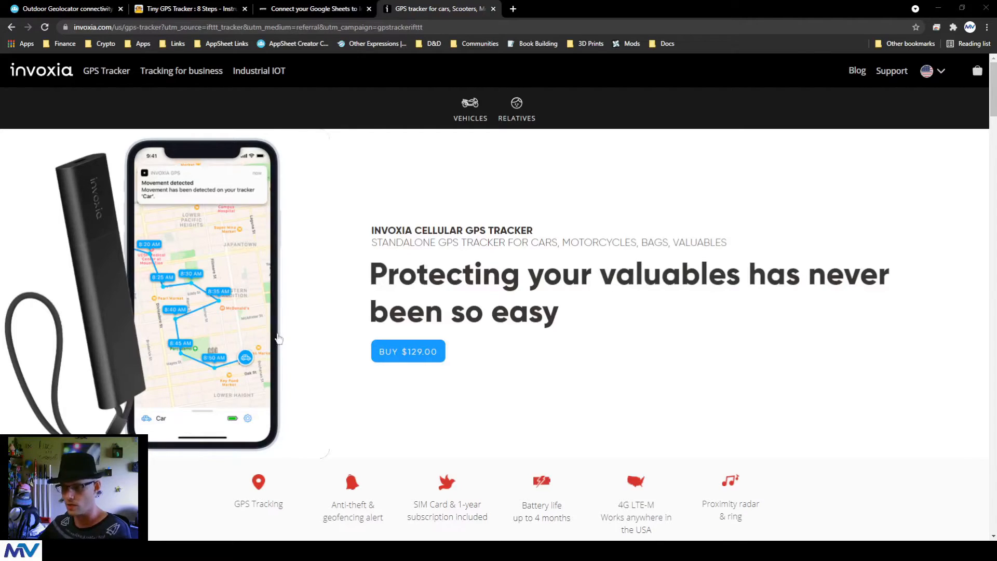
Step: Browse the $129.00 Invoxia Cellular GPS Tracker page to its compact-design section and back up
scroll("down", 3)
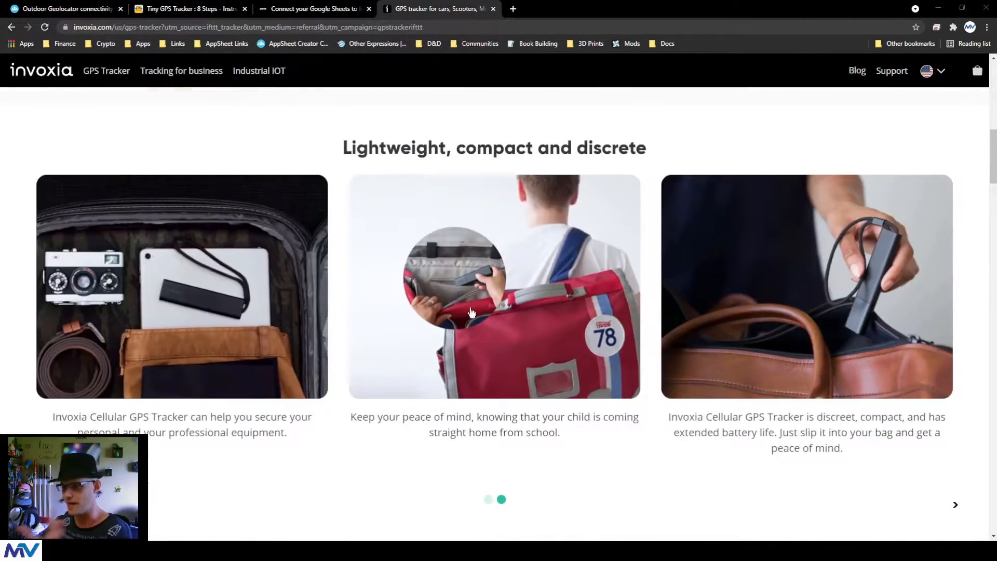
scroll("up", 3)
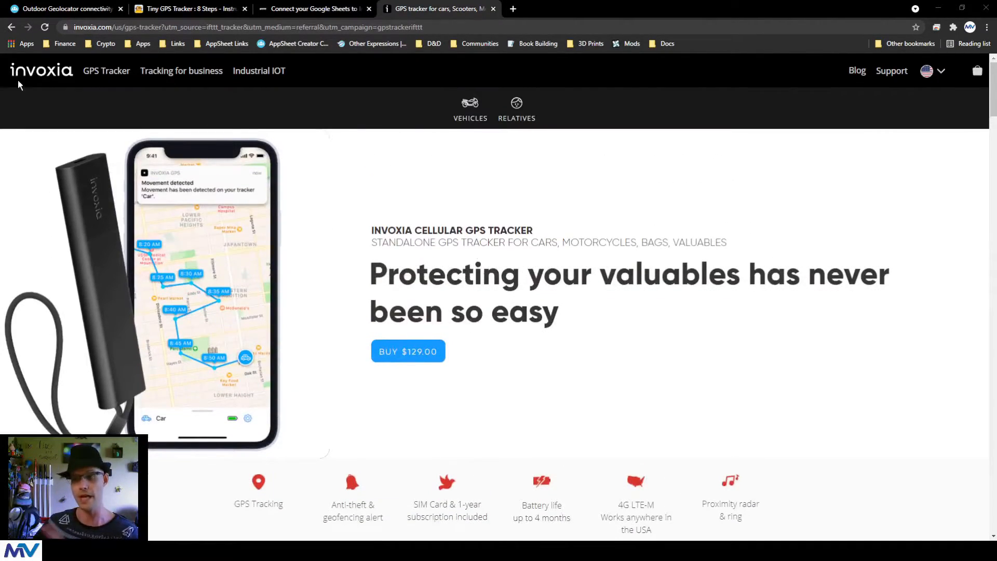
Step: Review IFTTT's three Google Sheets–Invoxia add-row applets, briefly rechecking the Invoxia tracker page
left_click(312, 8)
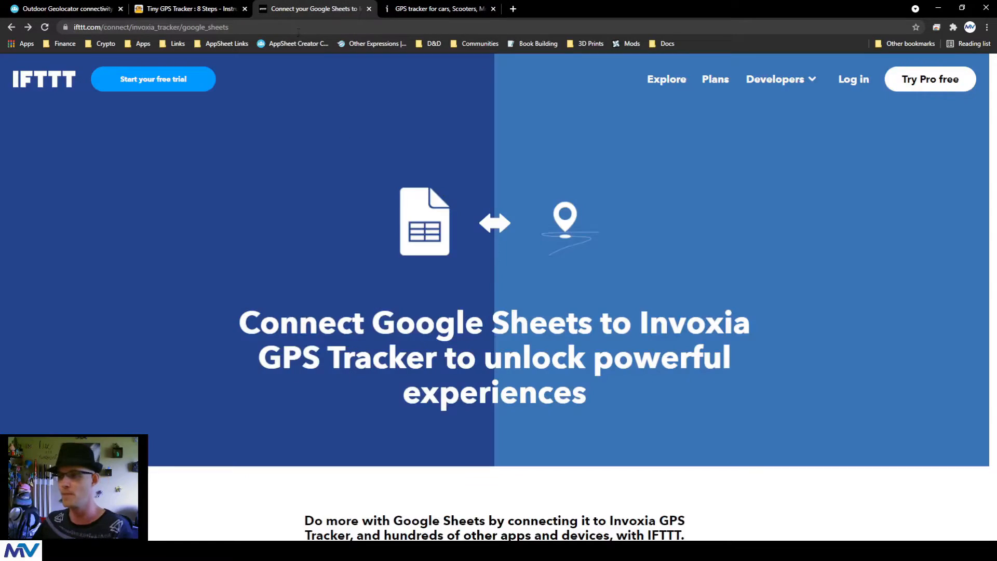
mouse_move(201, 278)
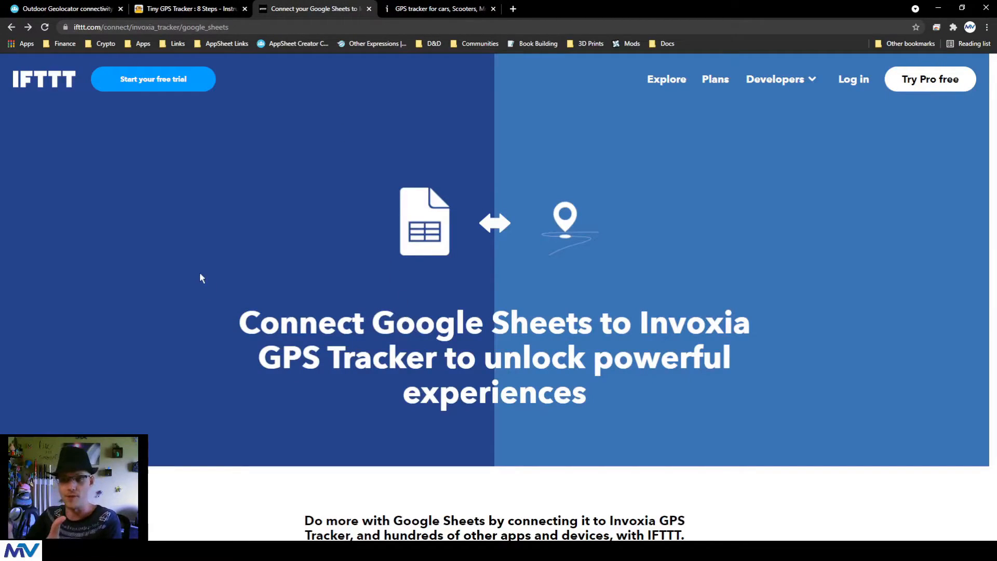
mouse_move(386, 320)
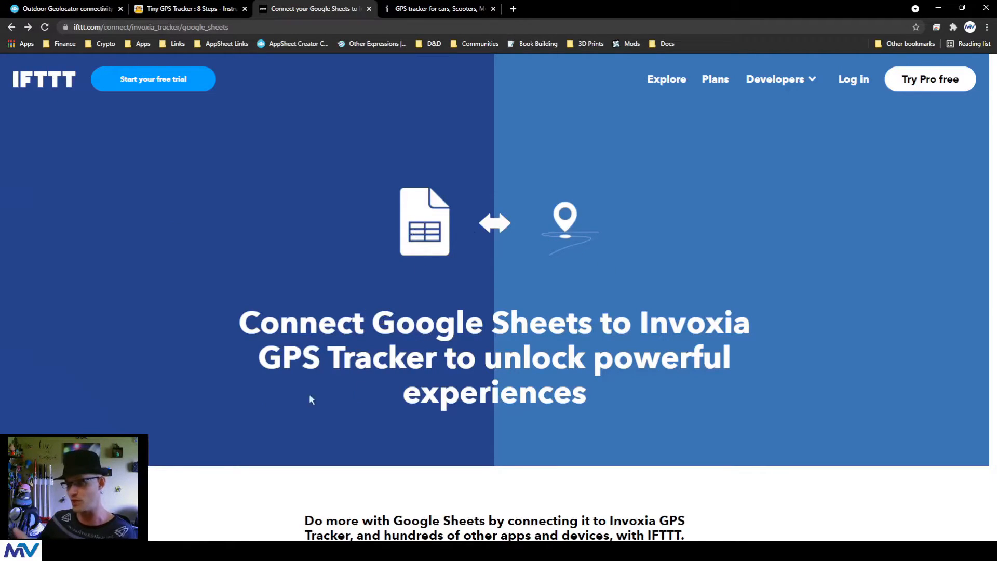
scroll("down", 3)
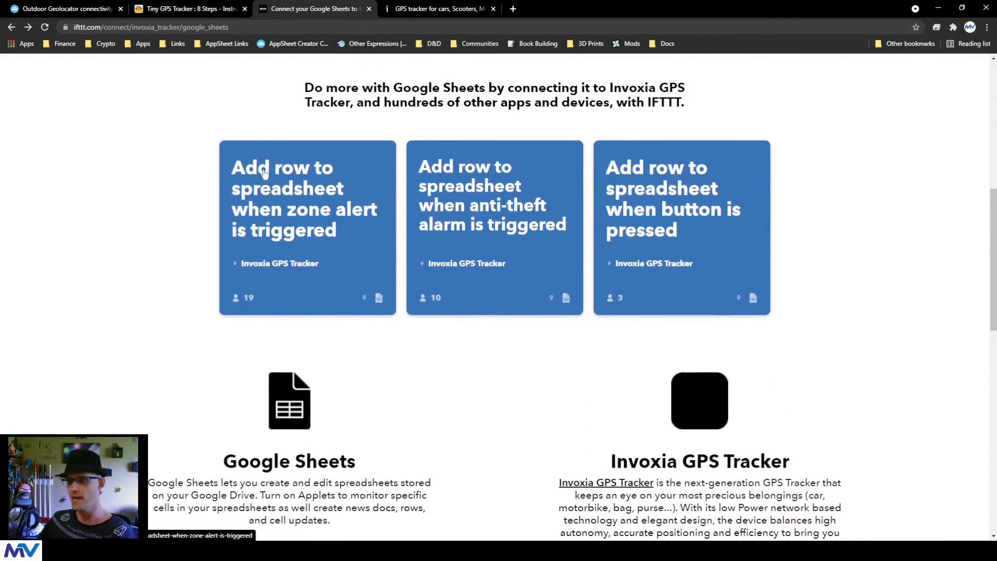
mouse_move(299, 229)
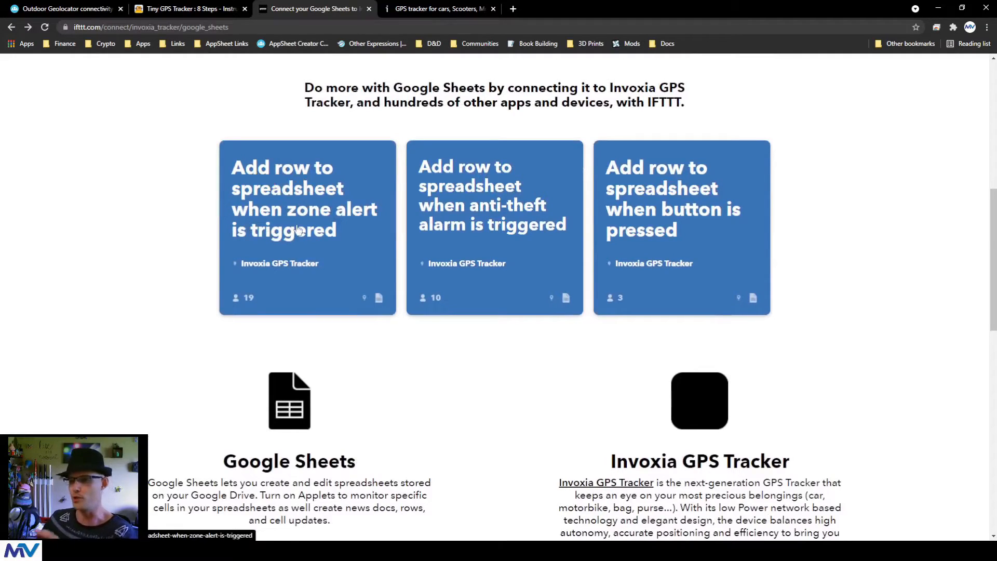
mouse_move(131, 238)
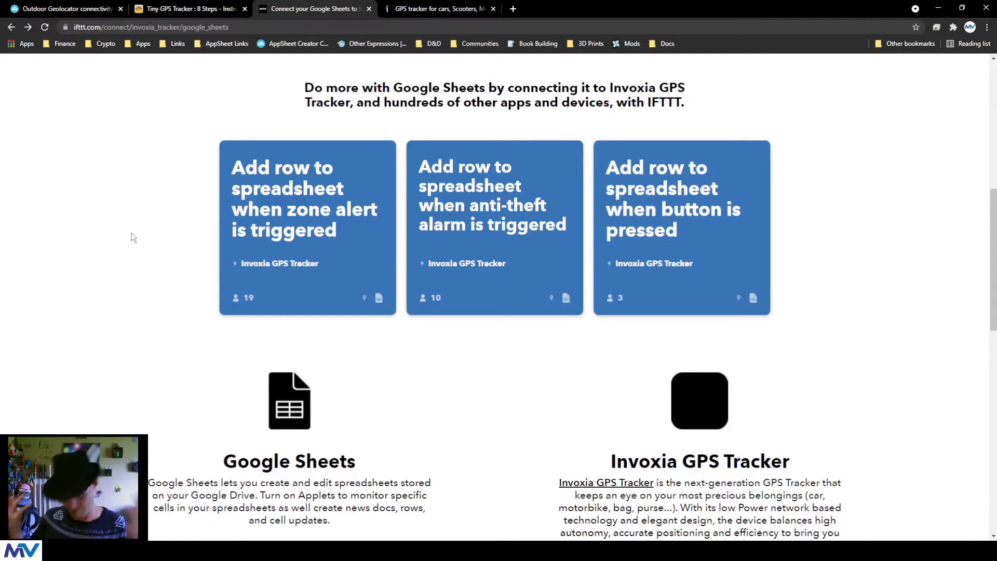
left_click(438, 9)
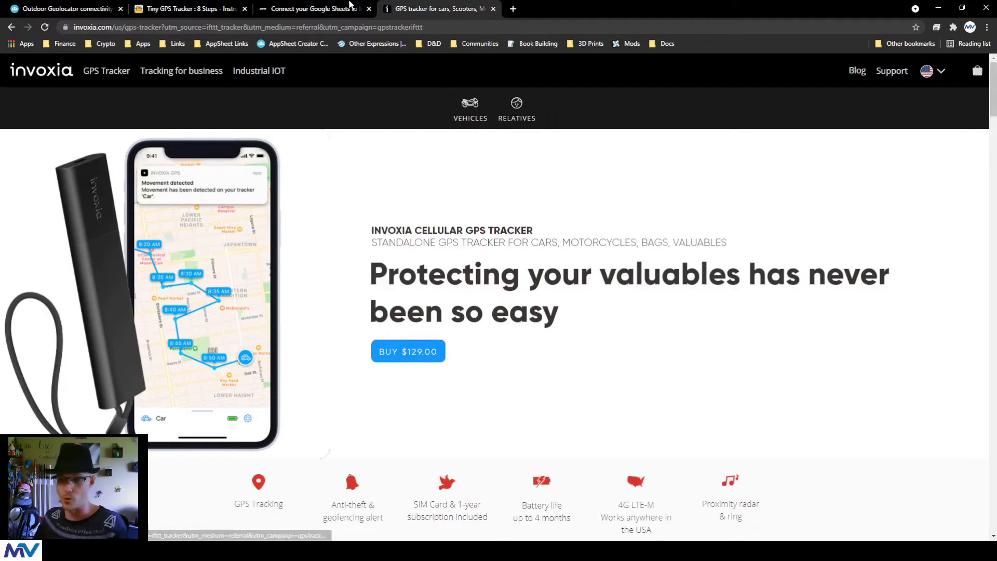
left_click(312, 8)
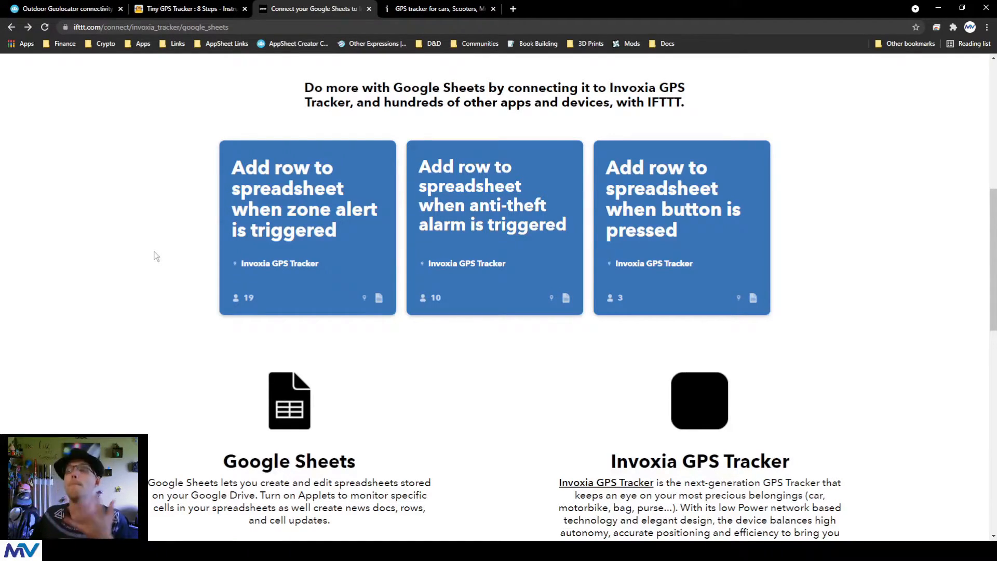
scroll("up", 3)
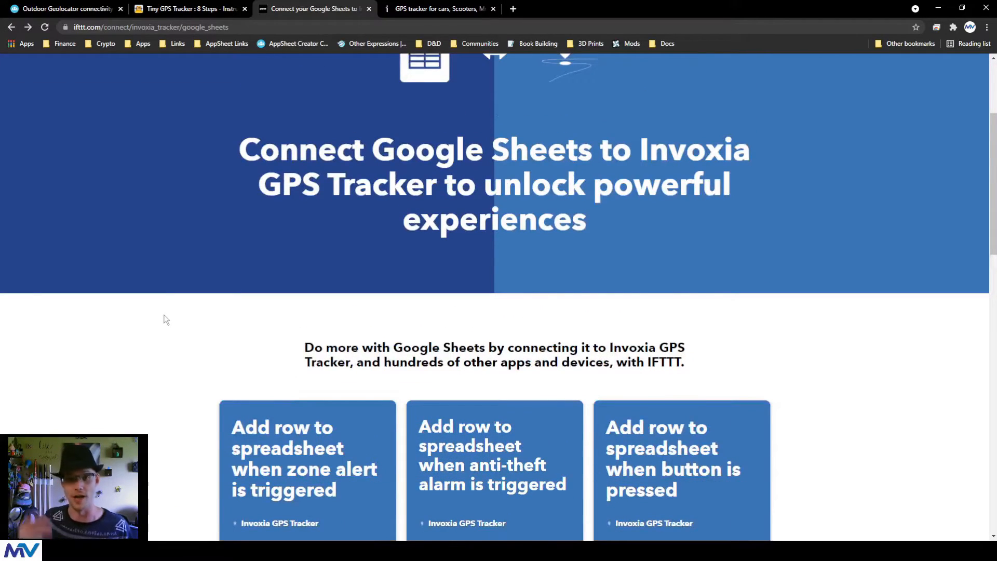